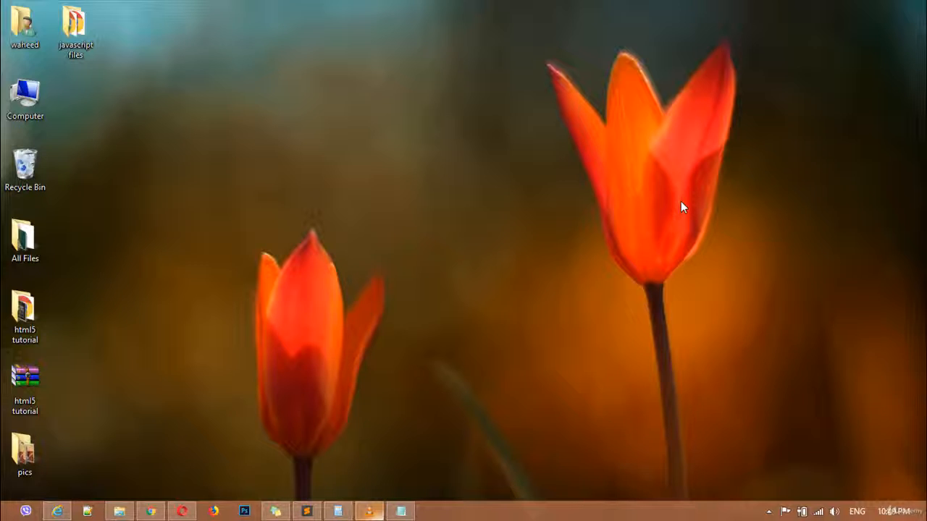
mouse_move(502, 298)
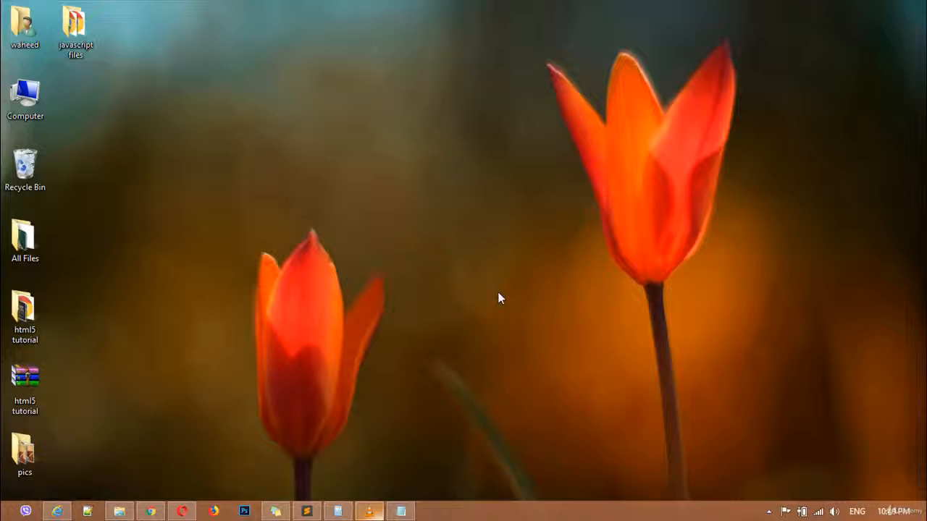
- Bring the Notepad notes listing four JavaScript loop methods to the front
left_click(400, 512)
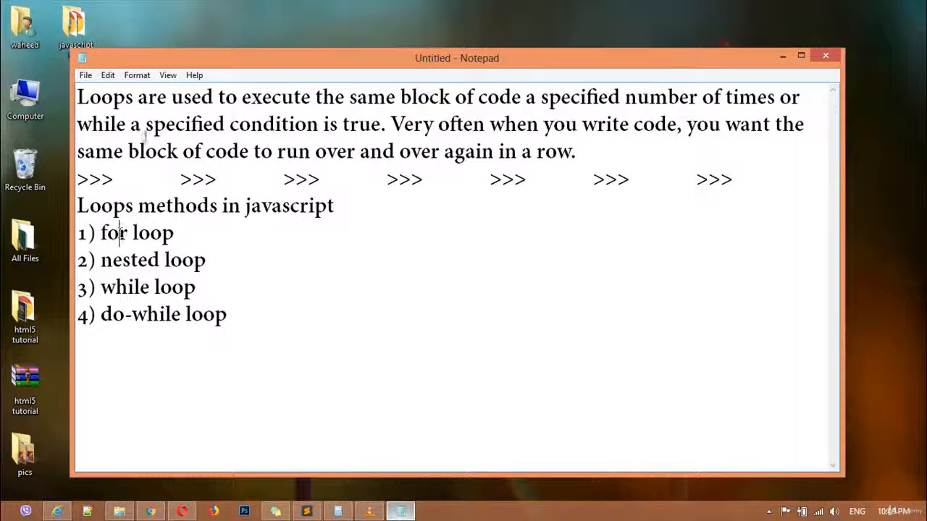
mouse_move(353, 287)
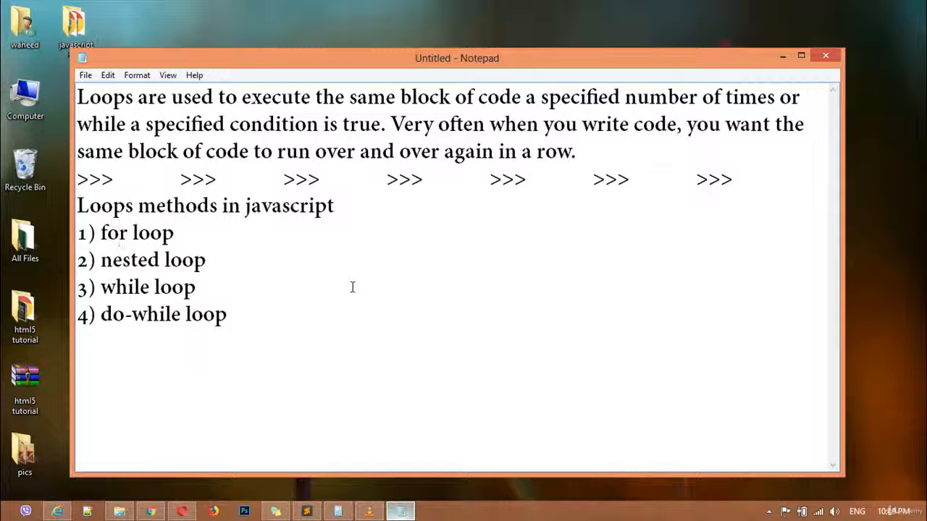
left_click(120, 232)
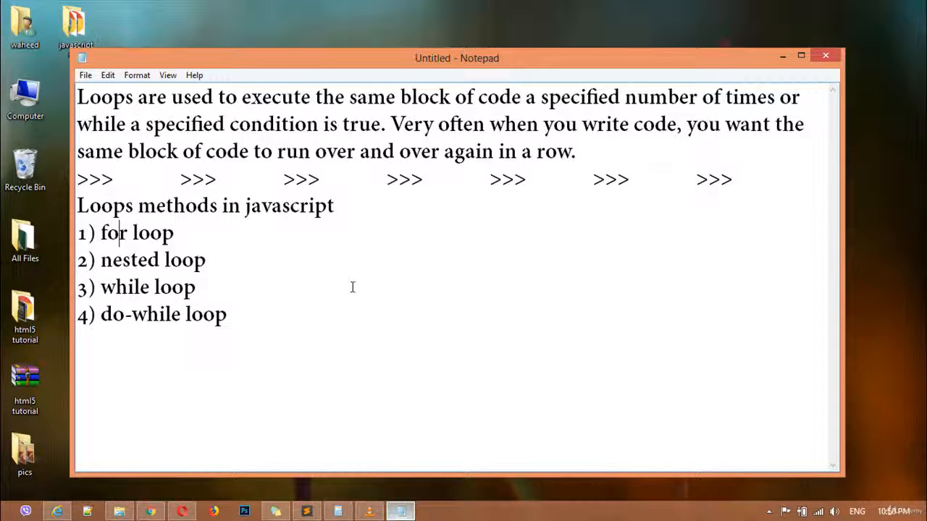
mouse_move(360, 195)
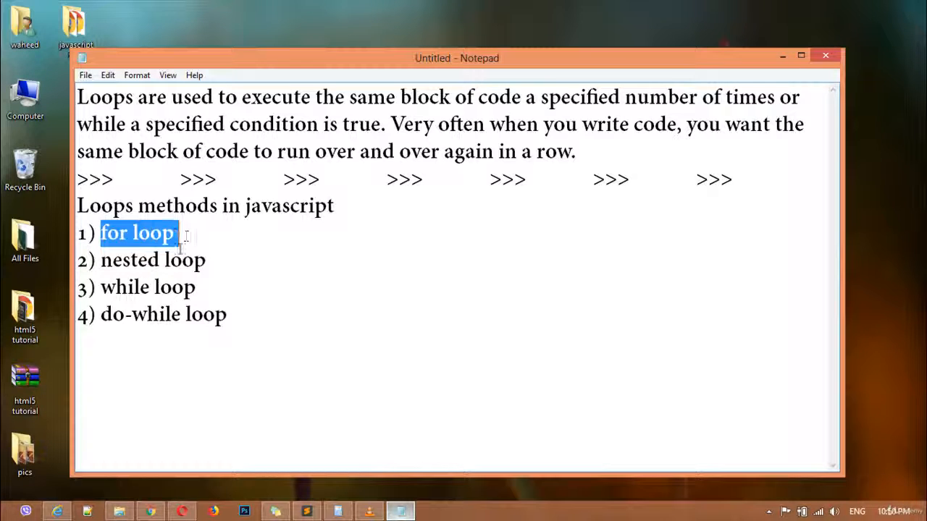
double_click(130, 260)
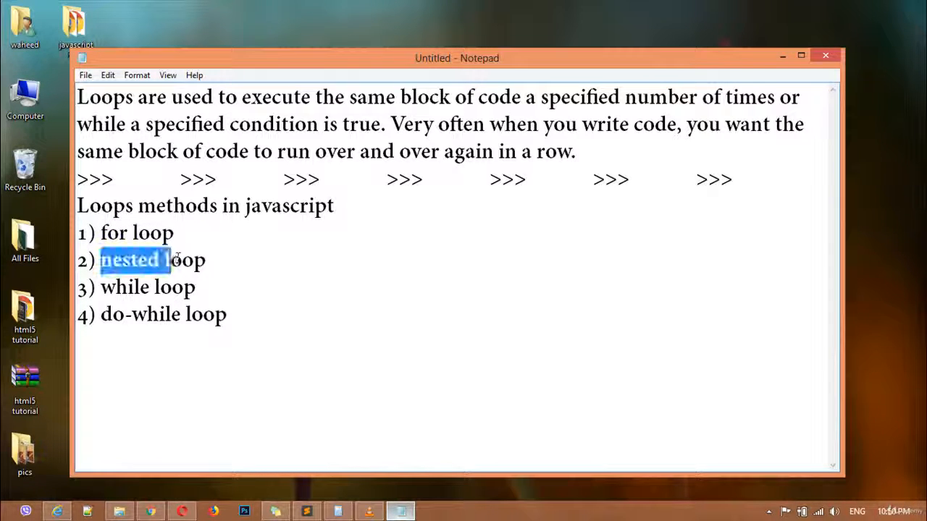
double_click(123, 287)
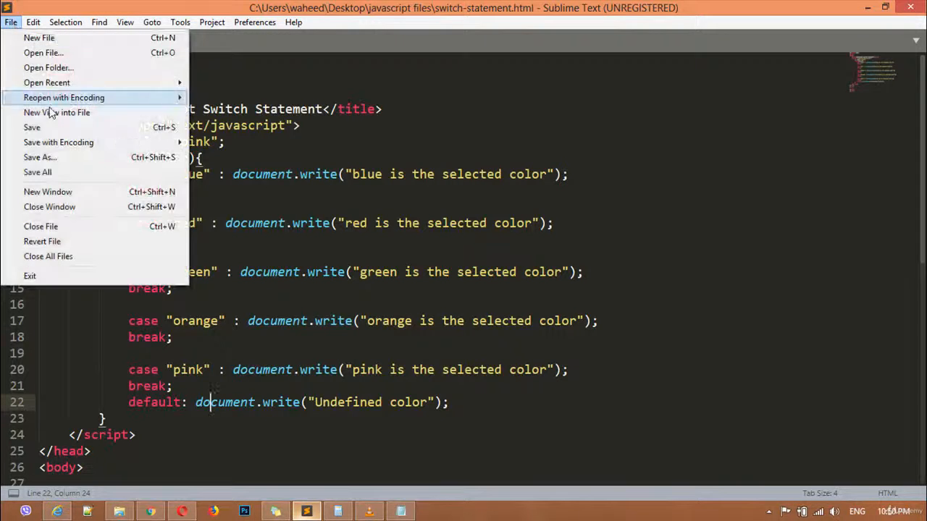
- Save a copy of the switch-statement page as for-loop.html
left_click(39, 157)
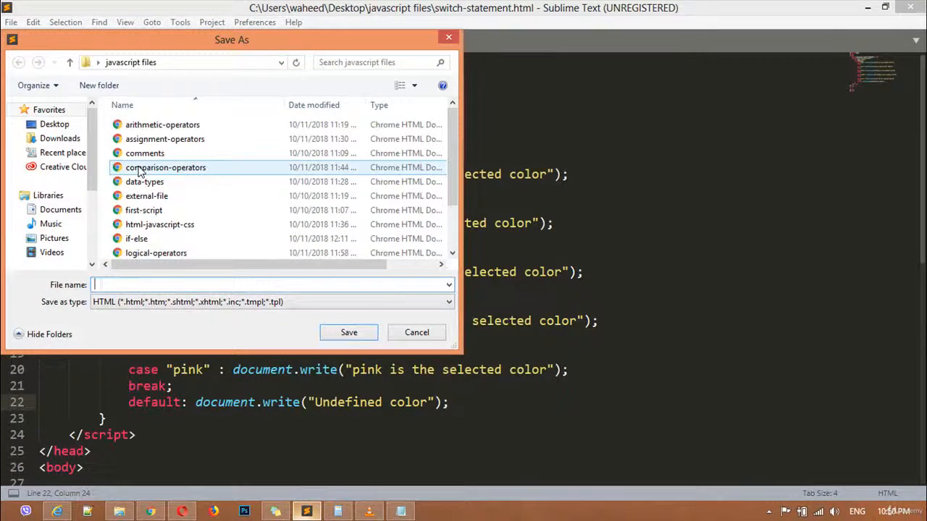
type("for-loop.html")
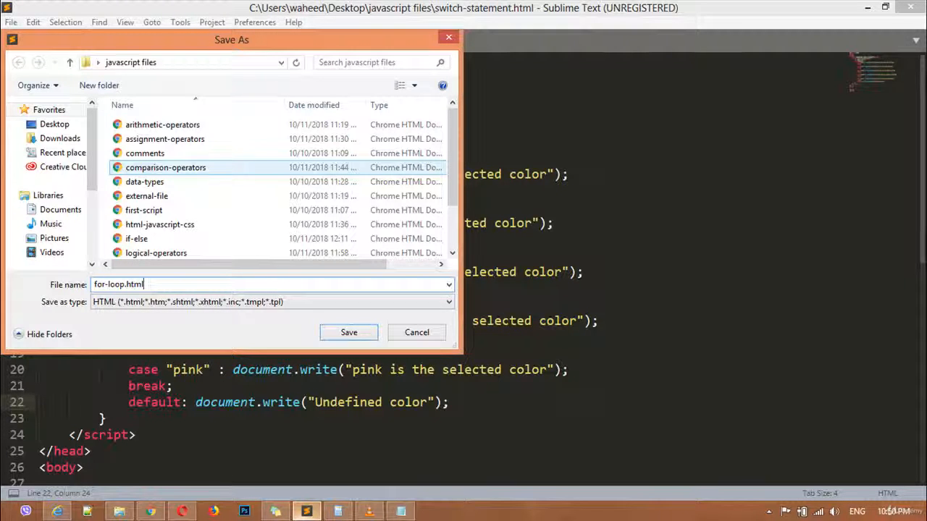
left_click(348, 332)
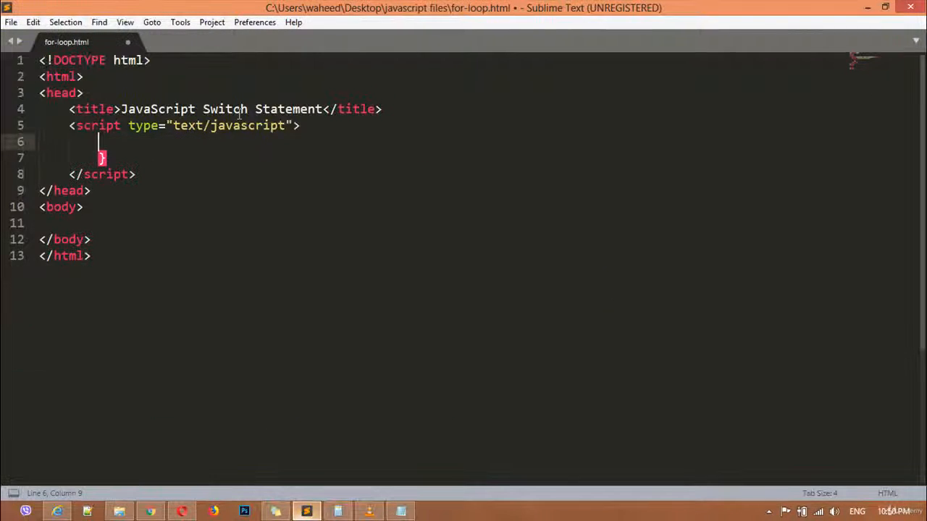
- Change the title to 'JavaScript Loop Method' and delete the leftover brace lines
left_click_drag(205, 108, 323, 108)
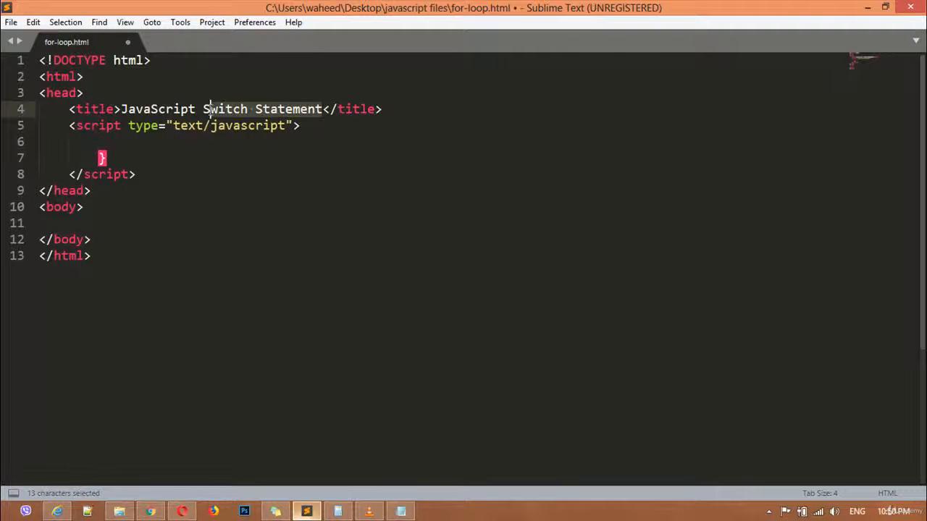
type("Loop")
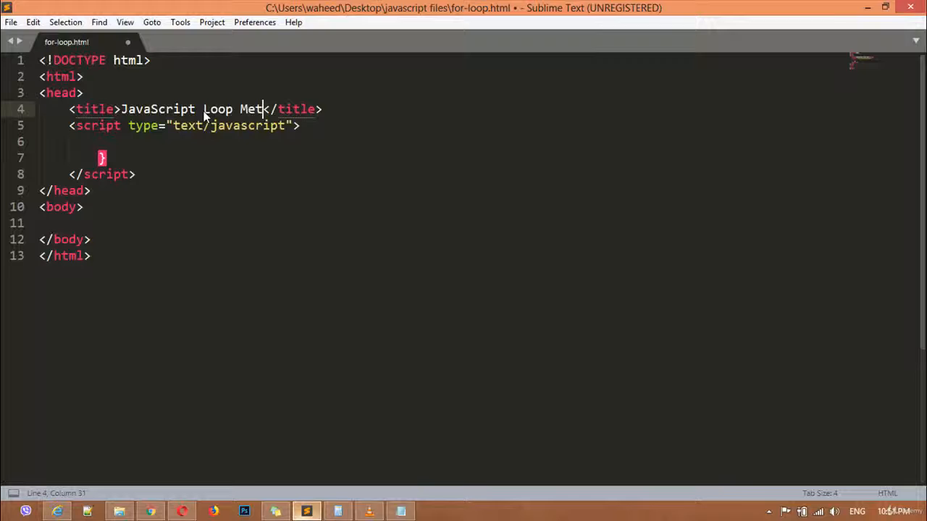
type("hod")
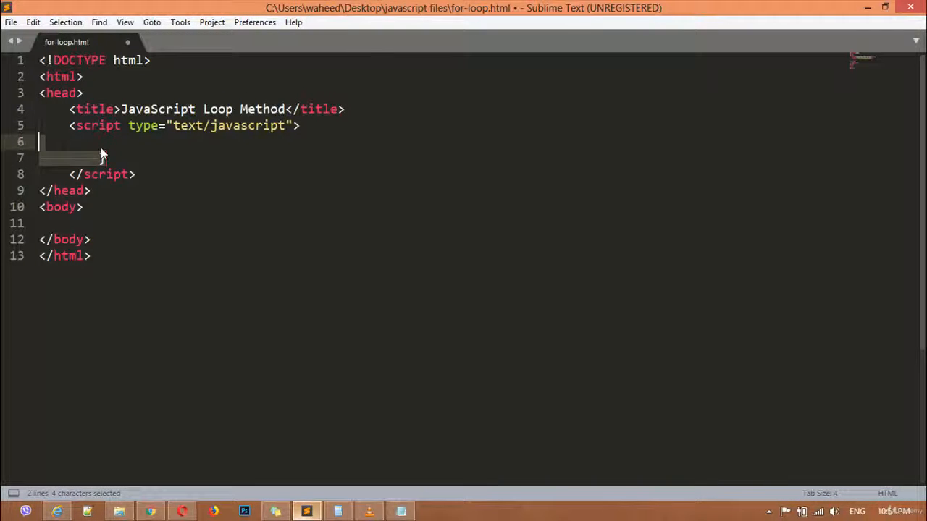
key("backspace")
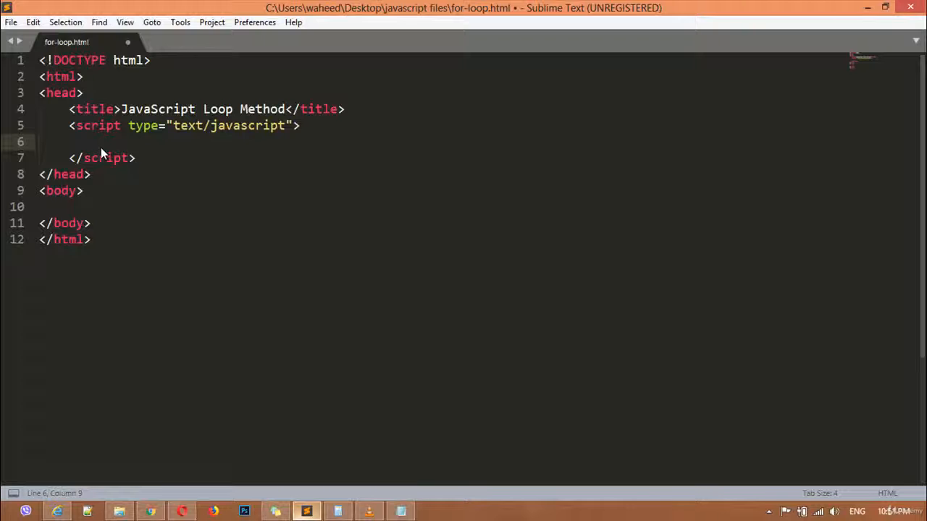
- Write document.write("I love JavaScript <br>"); in the script block
type("doc")
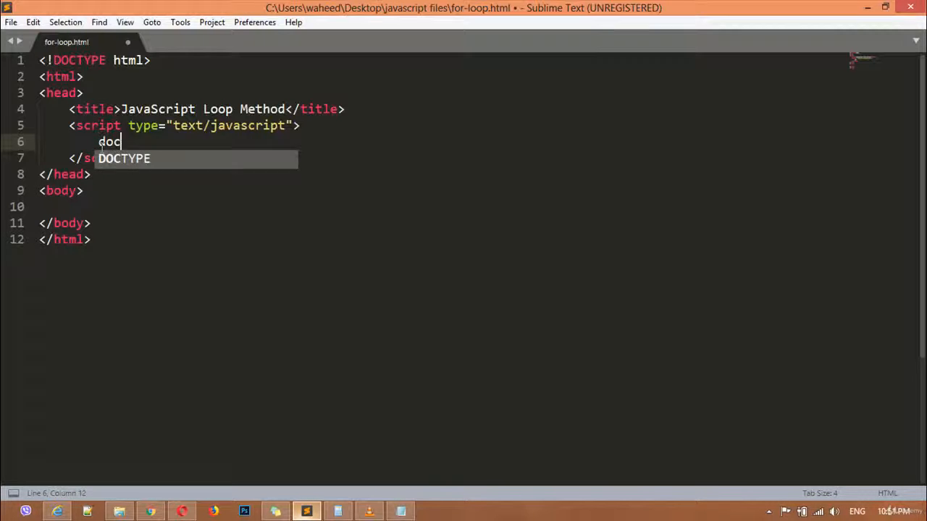
type("ument")
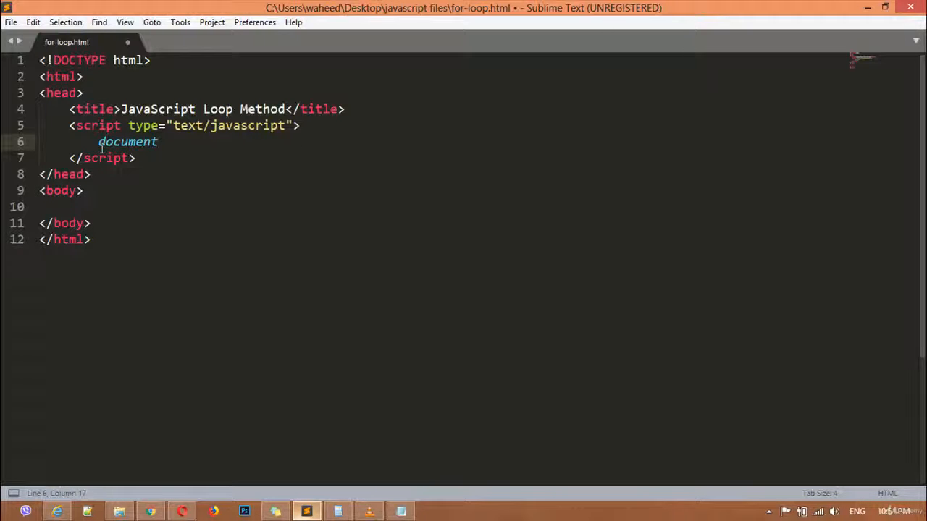
type(".write")
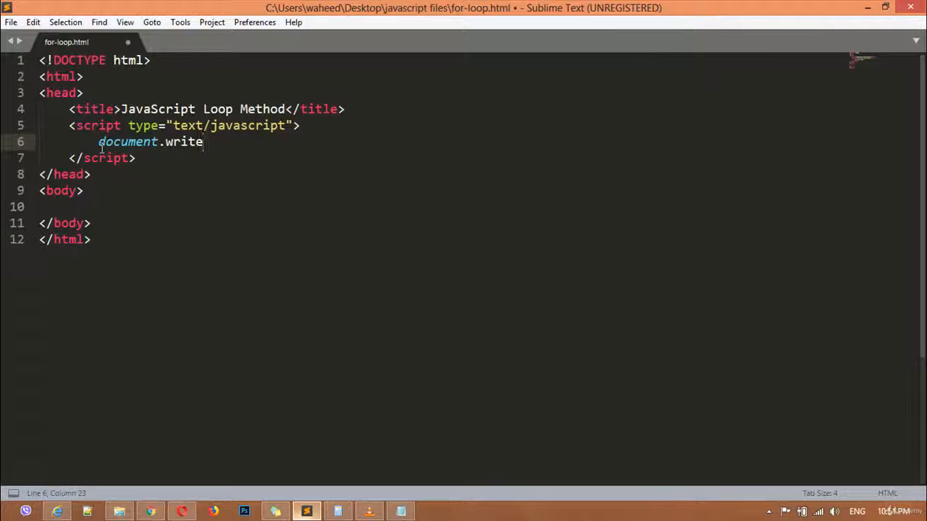
type("();")
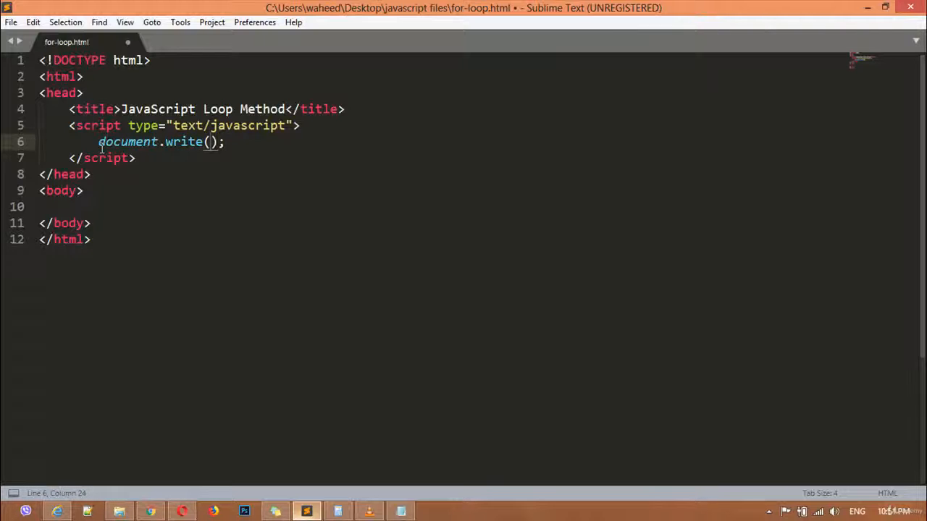
type("\"I \"")
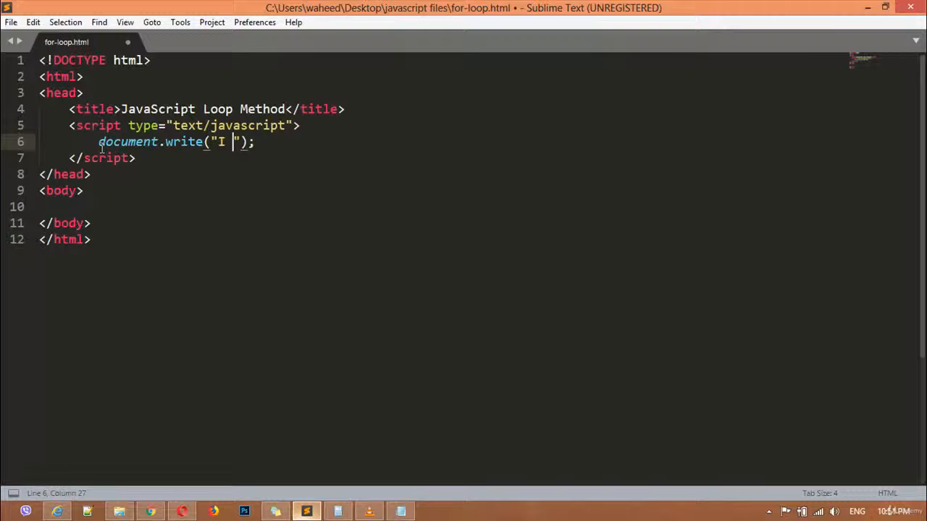
type("love")
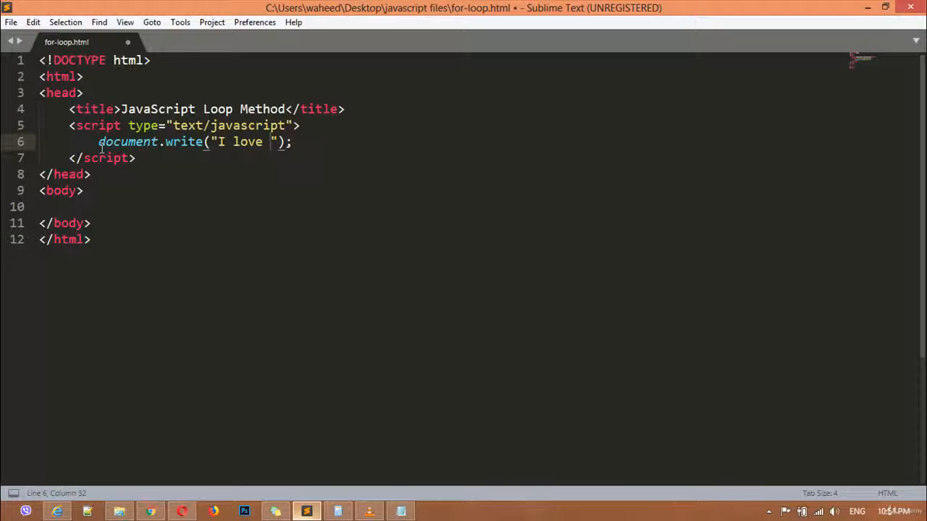
type("J")
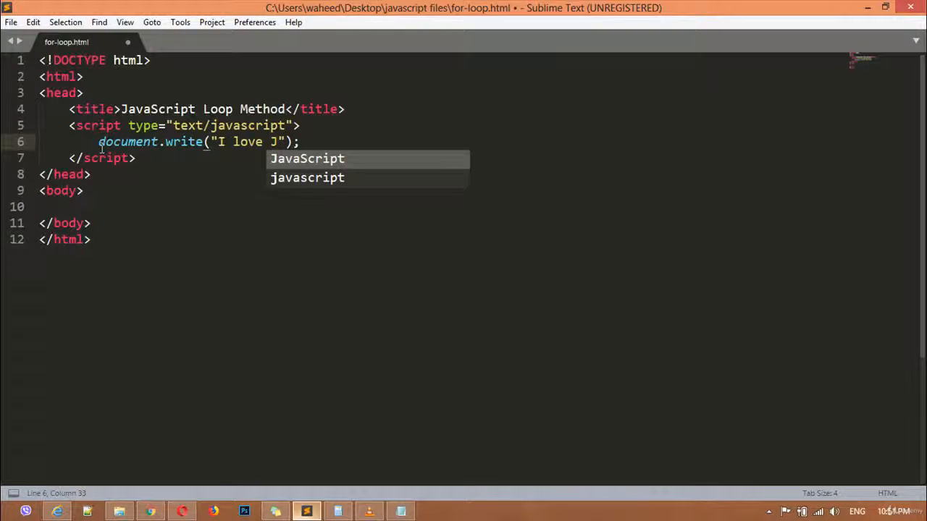
type("avaScript")
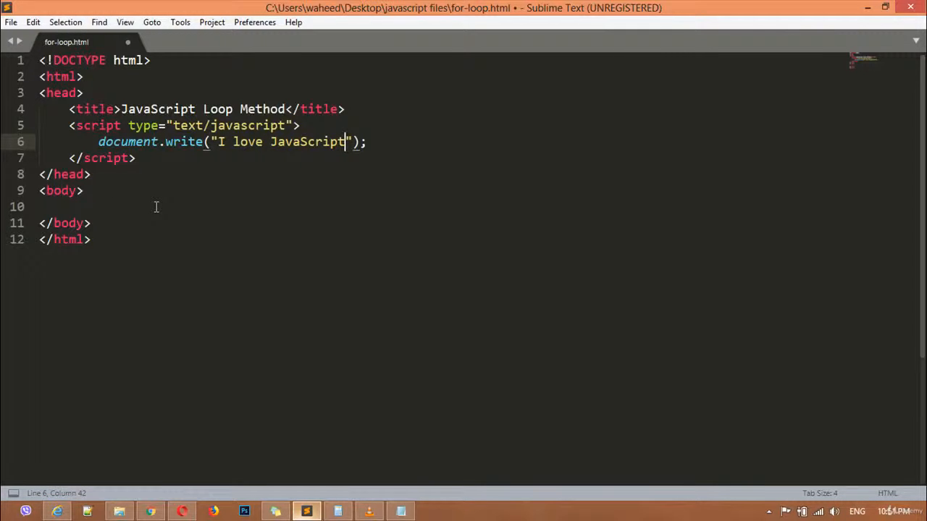
type("<br>")
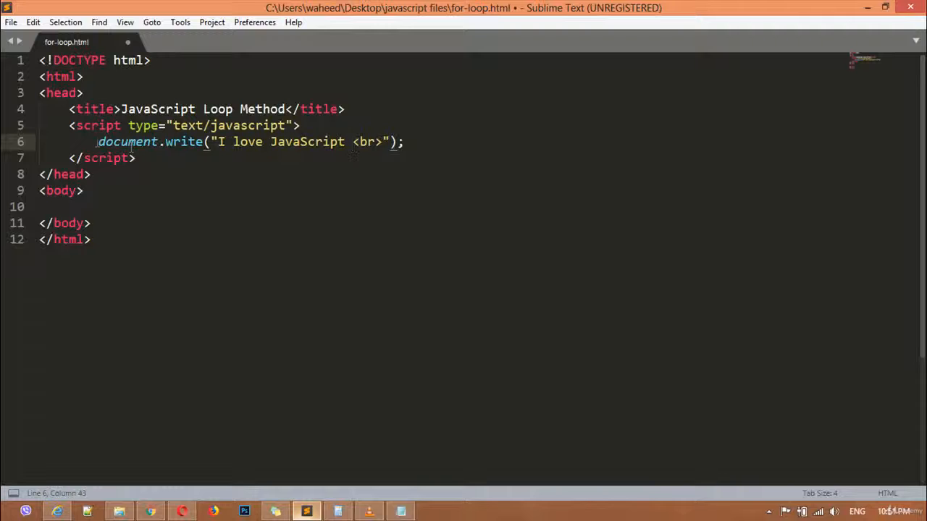
- Select the whole document.write statement and cut it with Ctrl+X
left_click_drag(98, 141, 403, 141)
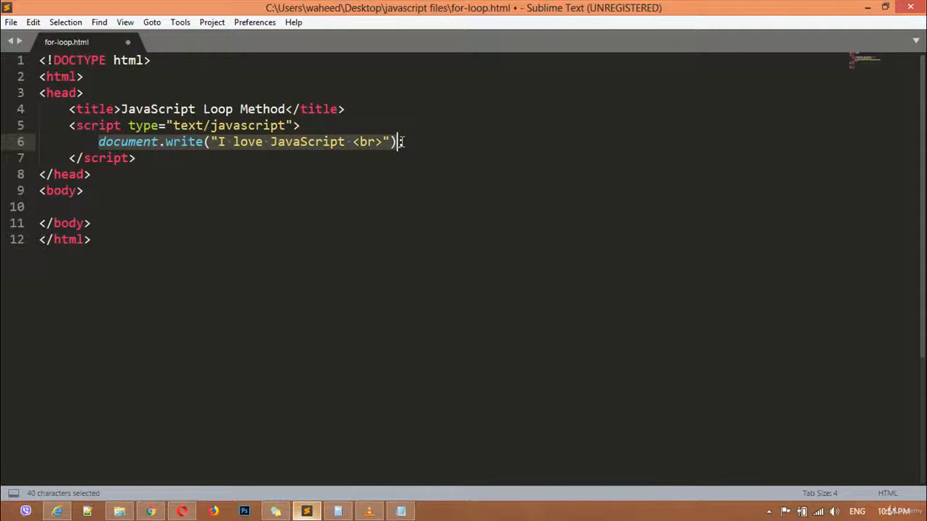
type(";")
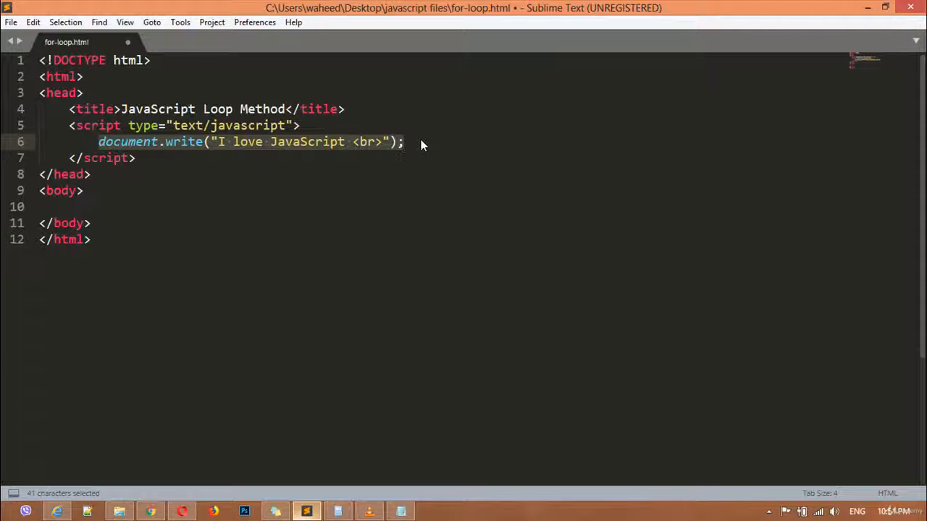
left_click(403, 141)
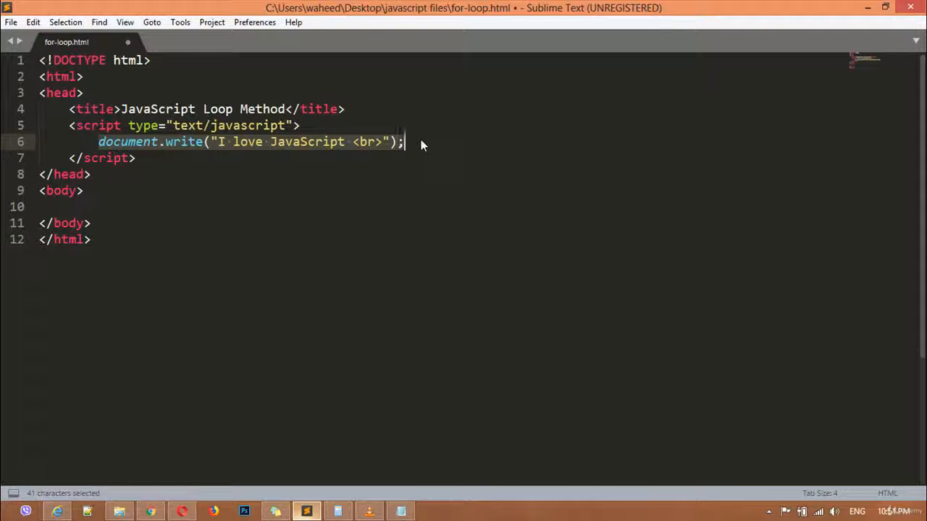
left_click(404, 142)
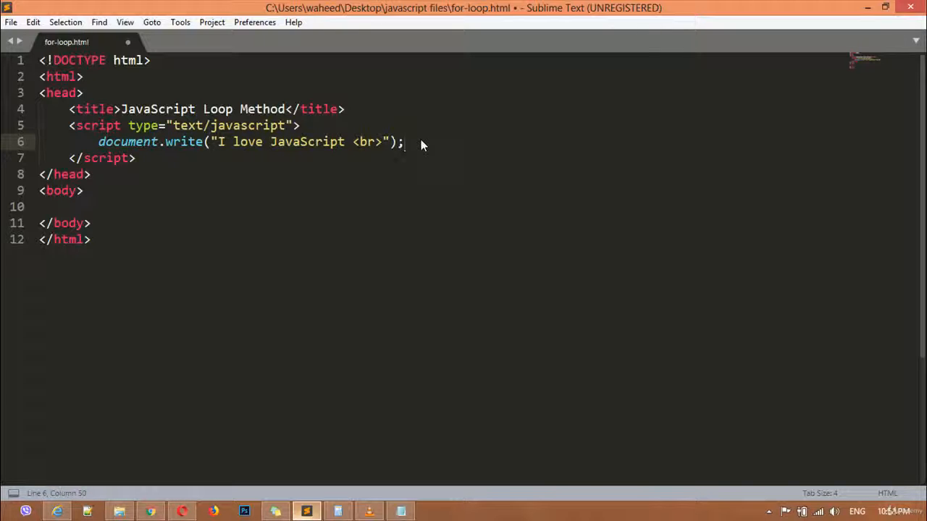
left_click_drag(304, 141, 403, 141)
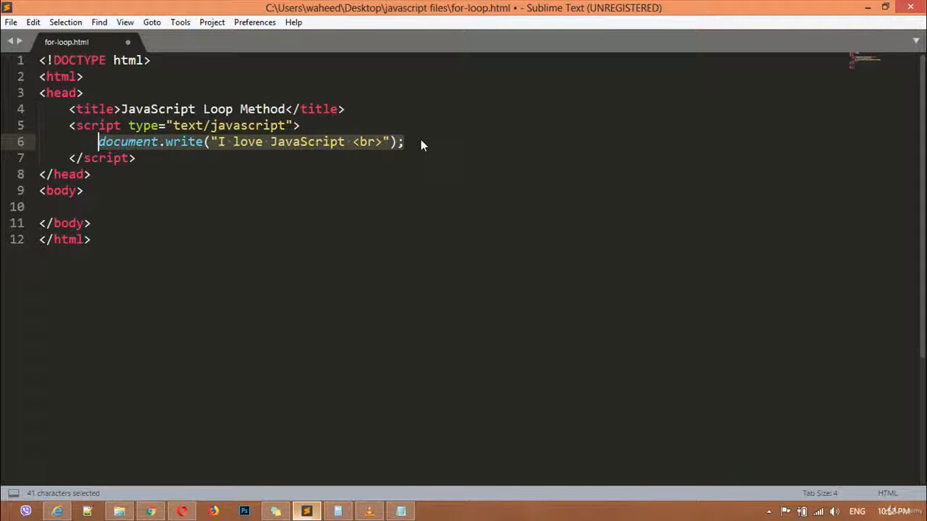
key("ctrl+x")
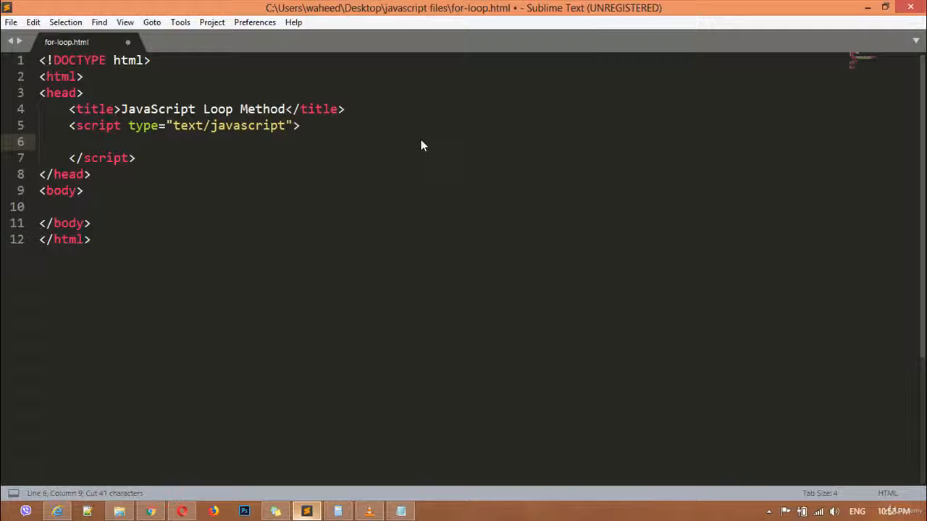
- Create an empty for(){} loop with a blank line between the braces
type("f")
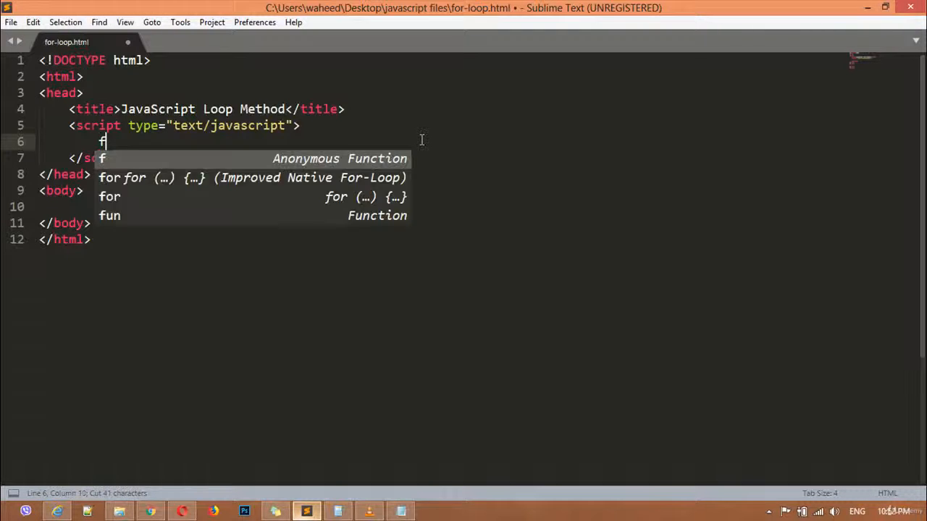
type("or")
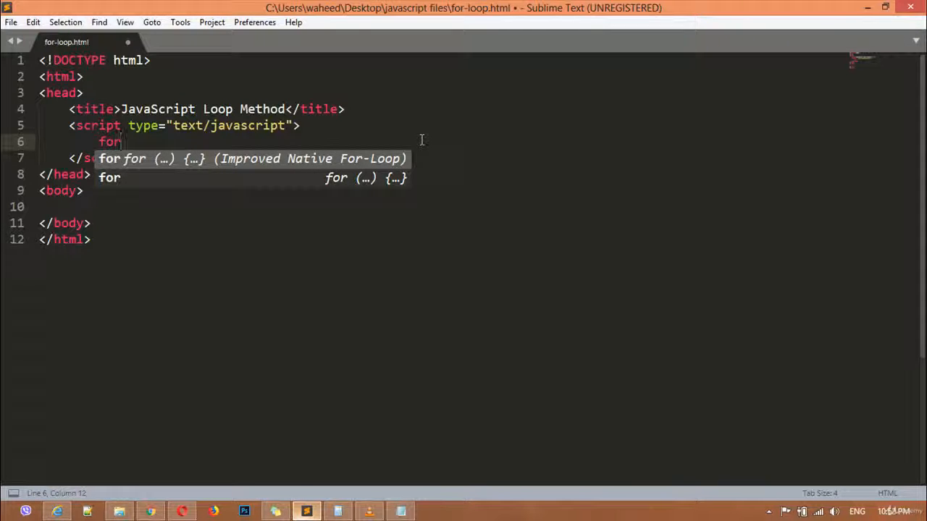
type("()")
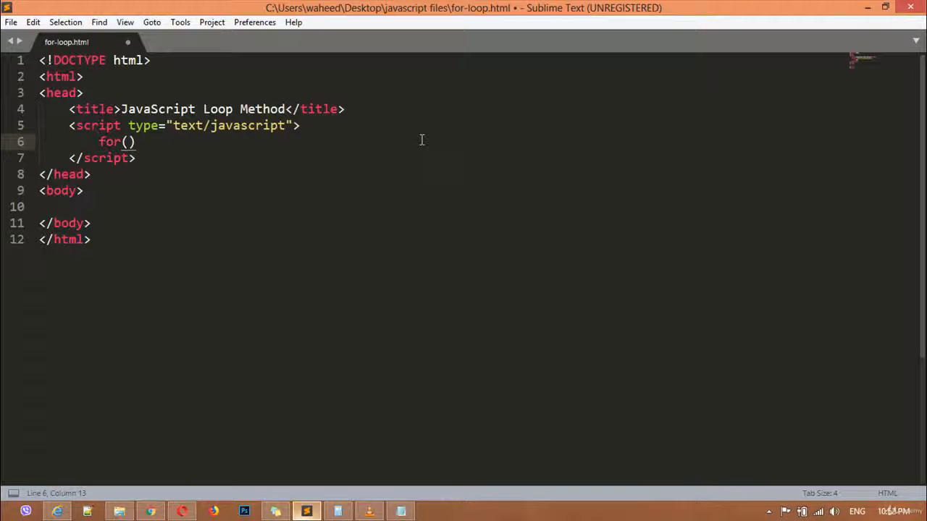
type("{}")
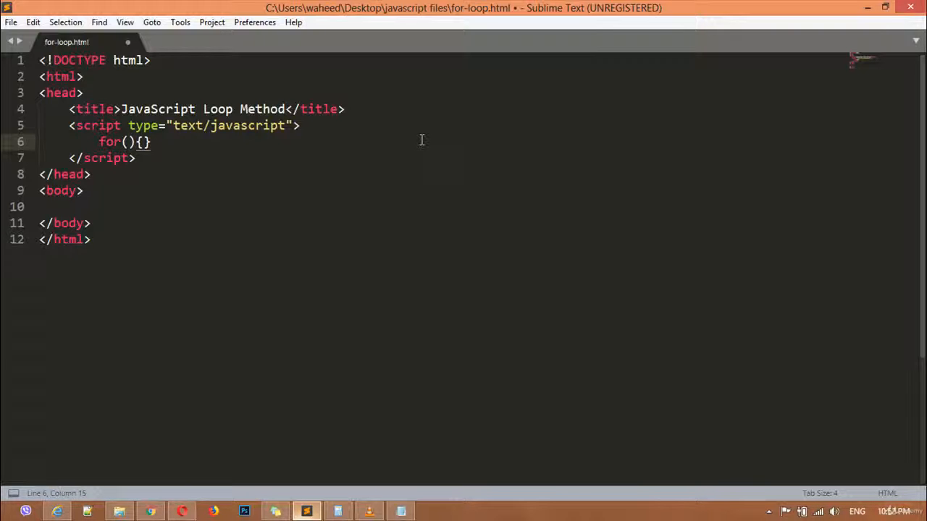
key("Enter")
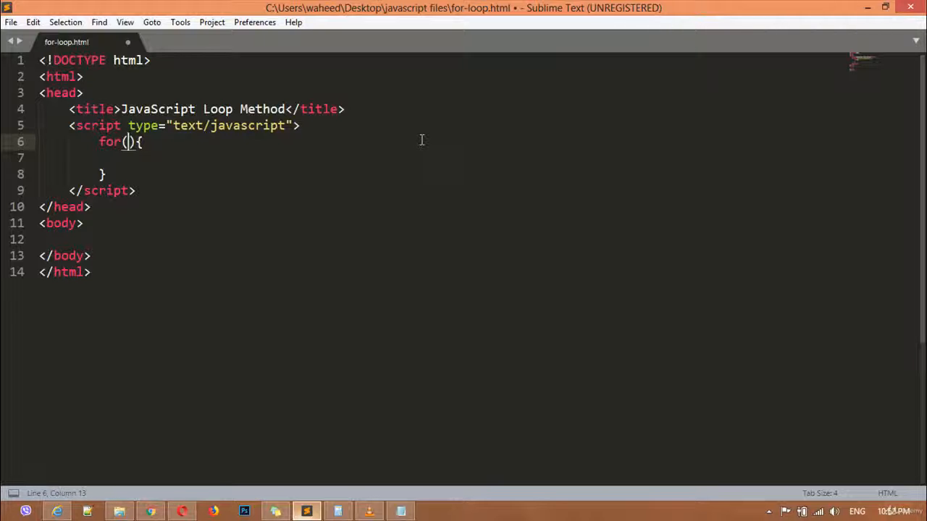
- Fill the loop header with x=0; x<=10; x++ and place the caret in the body
type("x")
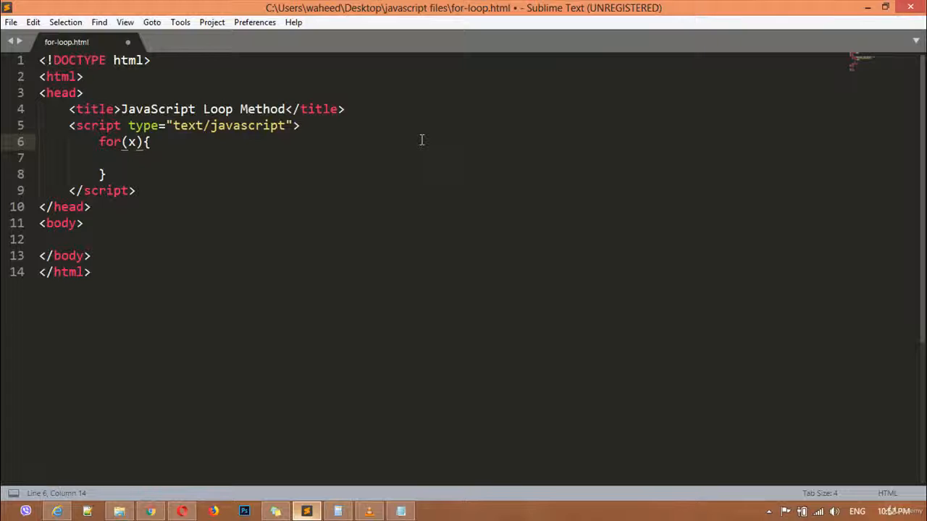
type("=0;")
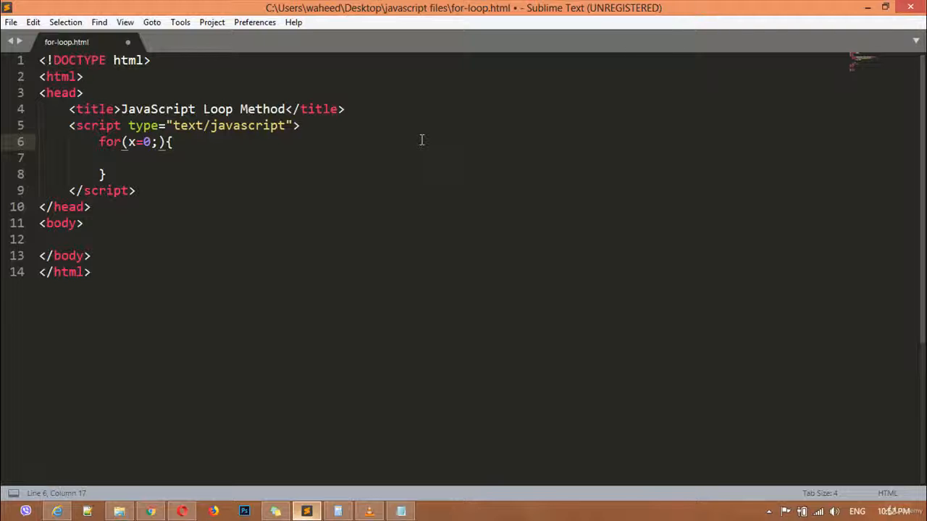
type("x")
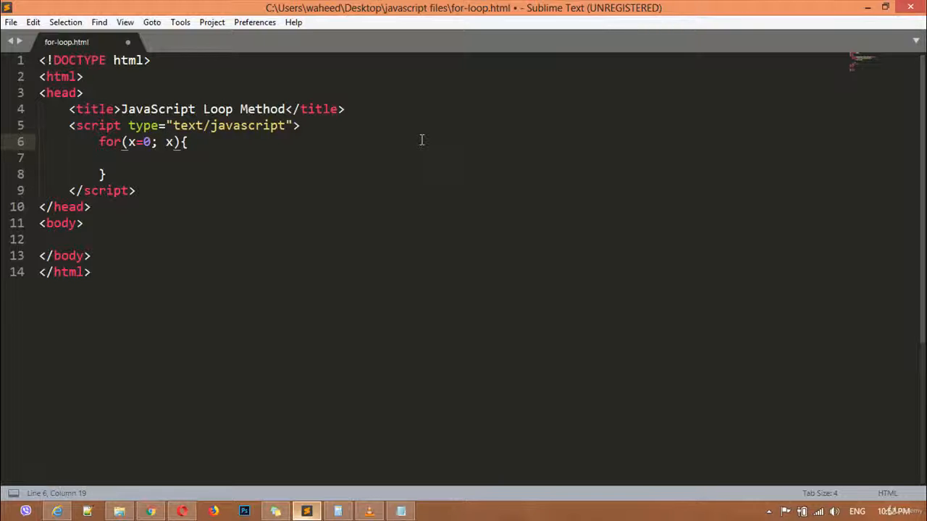
type("<=10")
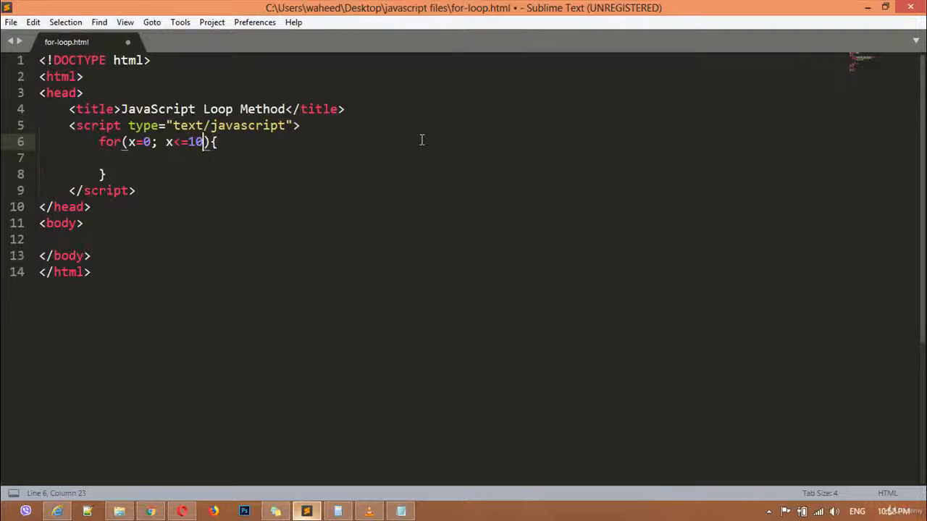
type(";")
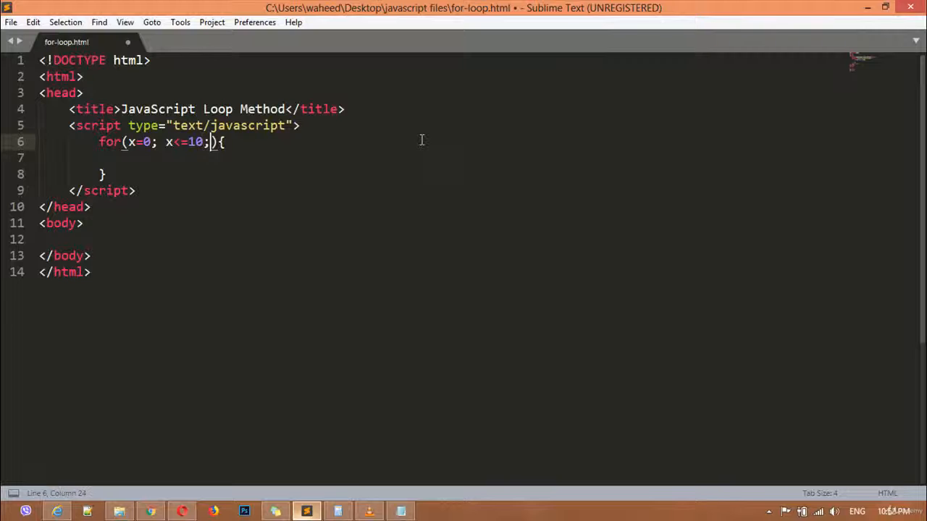
type("x")
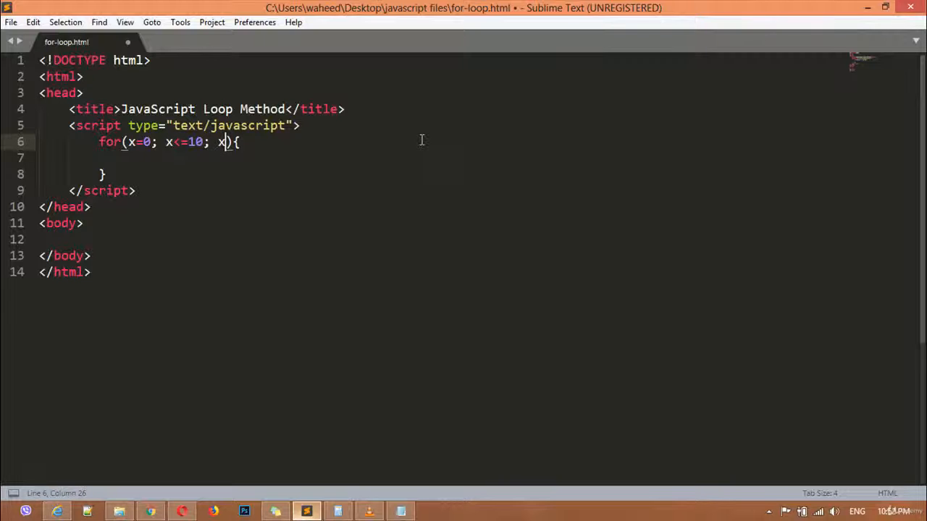
type("++")
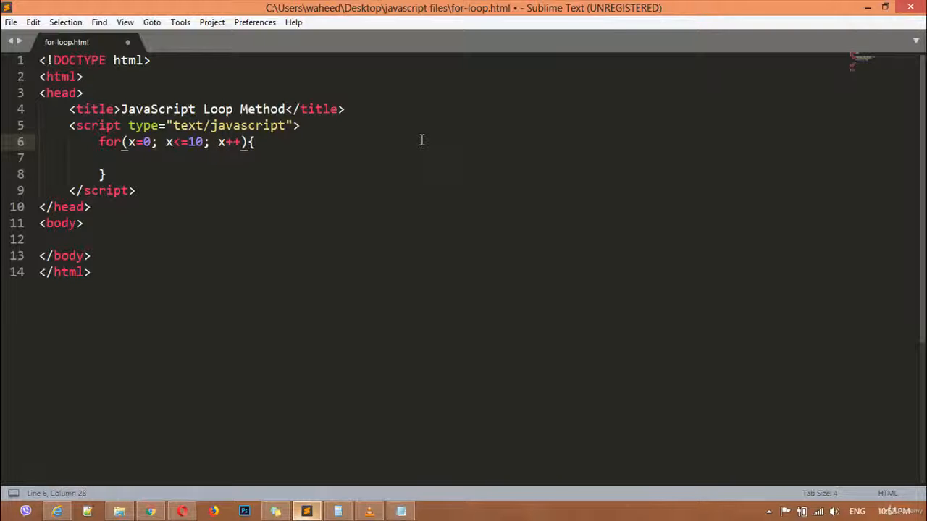
left_click(102, 158)
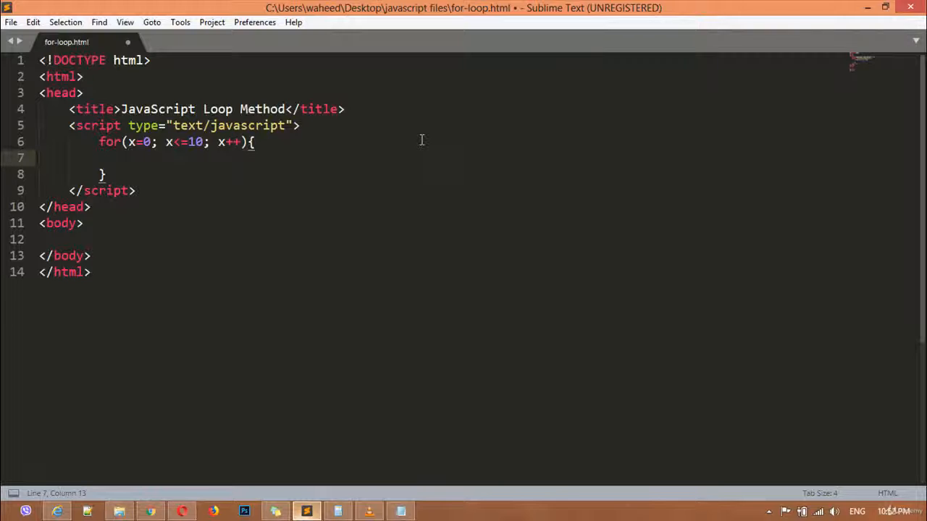
- Put document.write("I love JavaScript <br>"); in the loop body and view the page in the browser
type("document.write(\"I love JavaScript <br>\");")
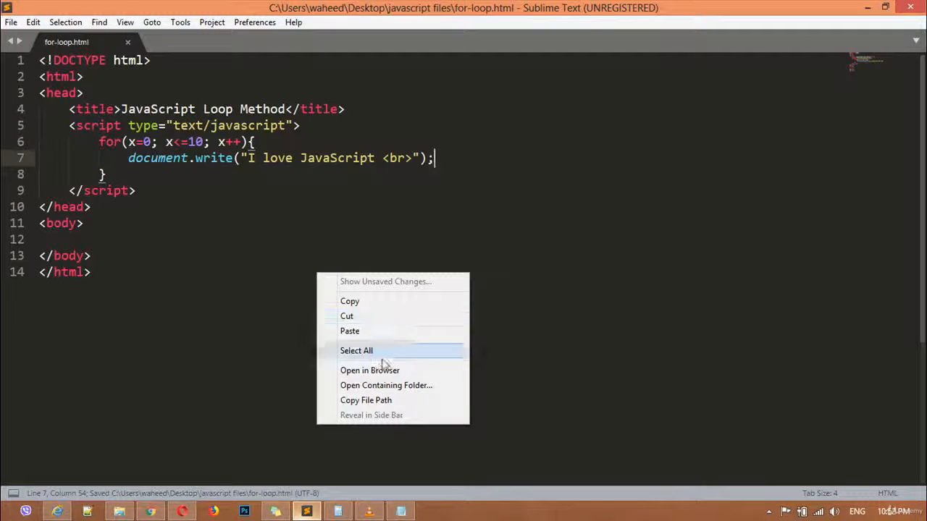
left_click(369, 370)
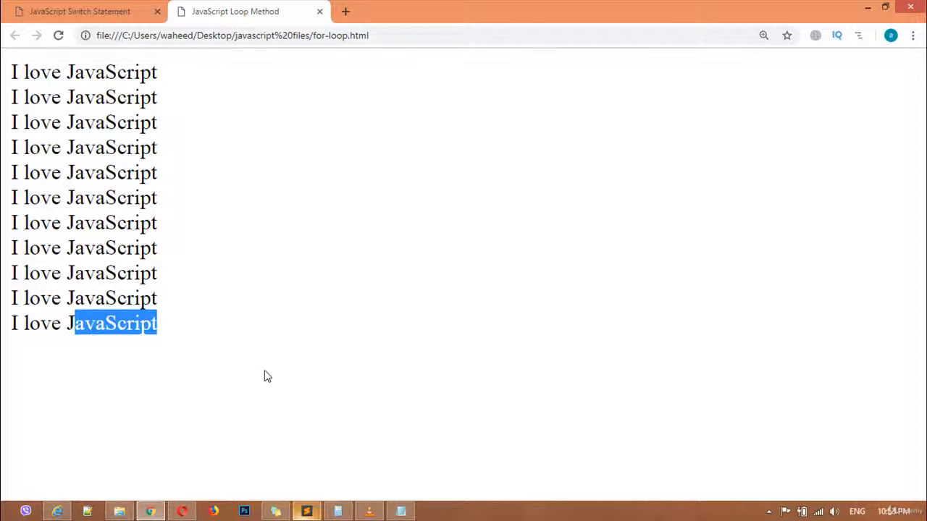
- Return to Sublime Text after seeing eleven 'I love JavaScript' lines in Chrome
left_click(307, 511)
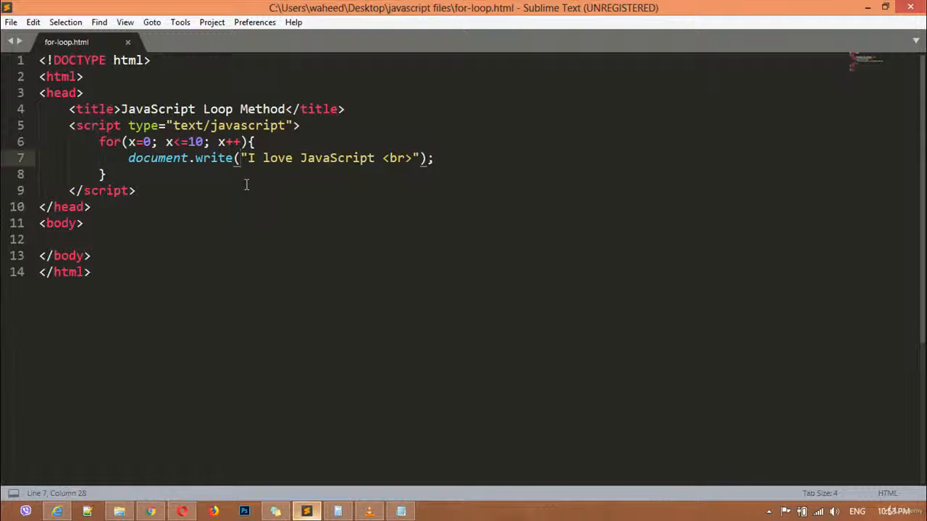
- Prefix the written string with the counter as x+ in document.write
type("x")
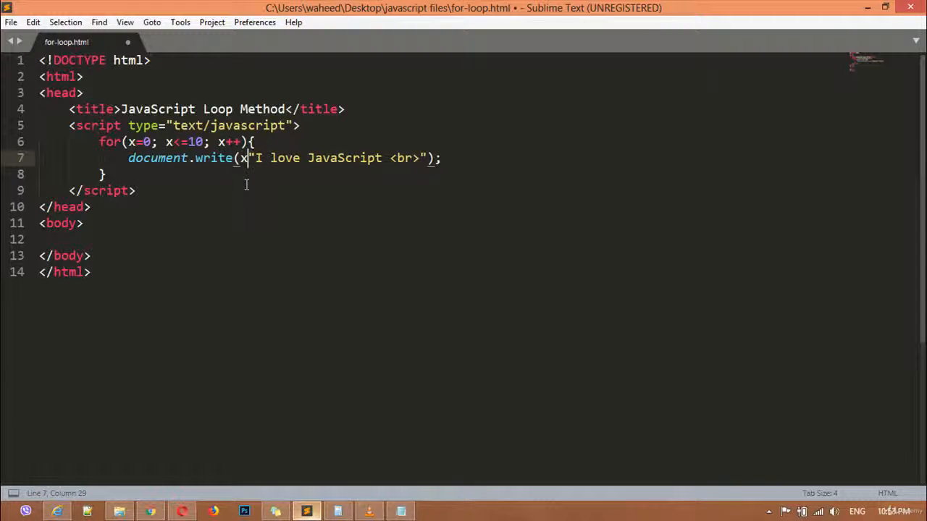
type("+")
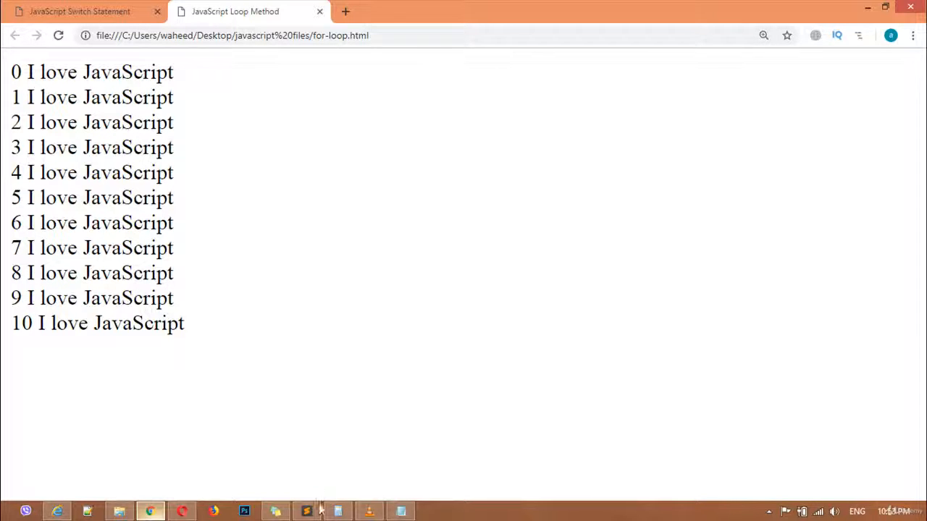
- Change the loop start to 5 and the end value to 1000, checking in Chrome
left_click(306, 511)
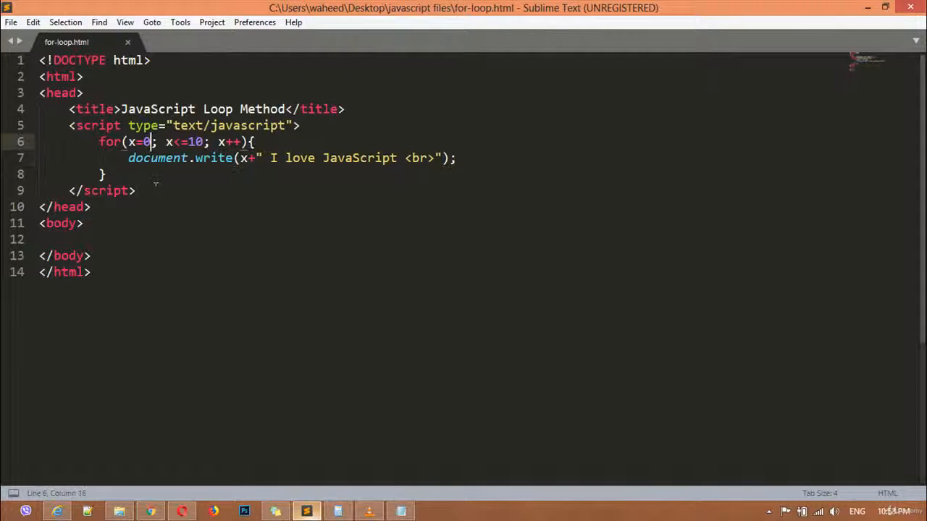
type("5")
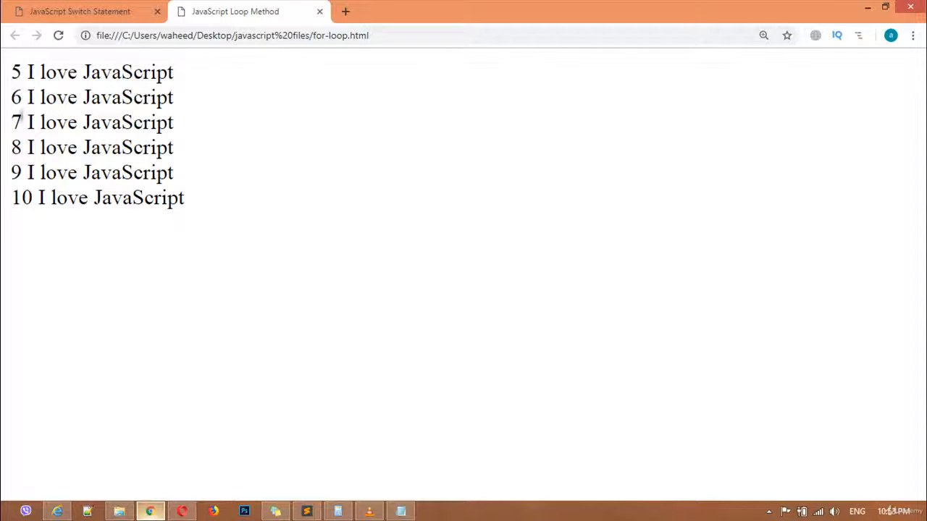
left_click(306, 511)
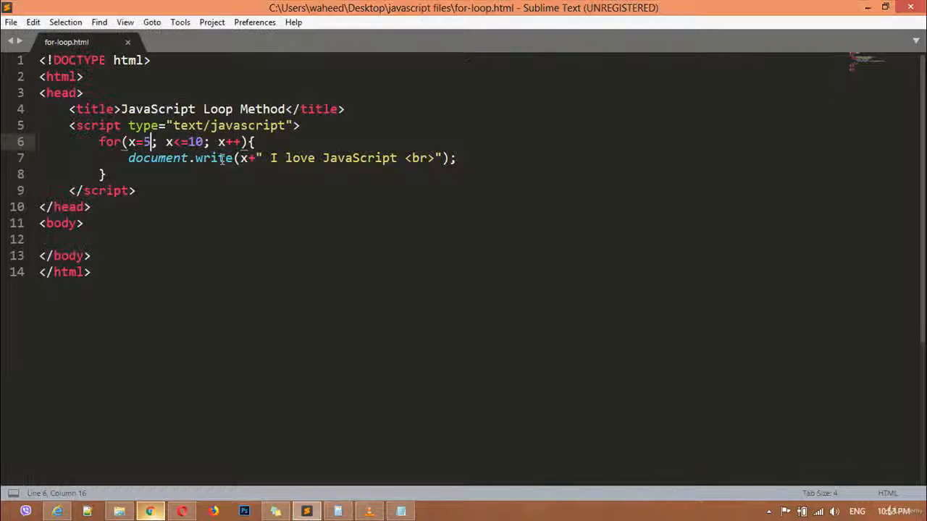
left_click(196, 142)
type("00")
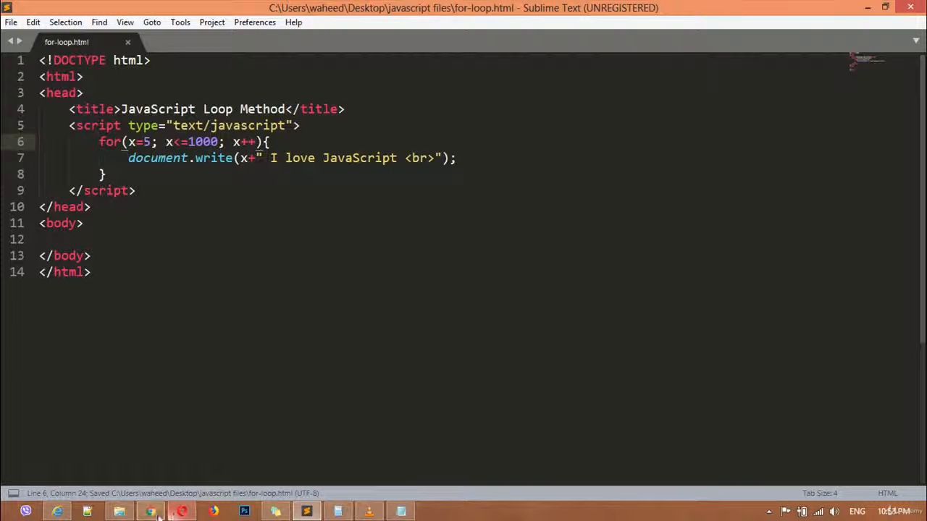
left_click(150, 512)
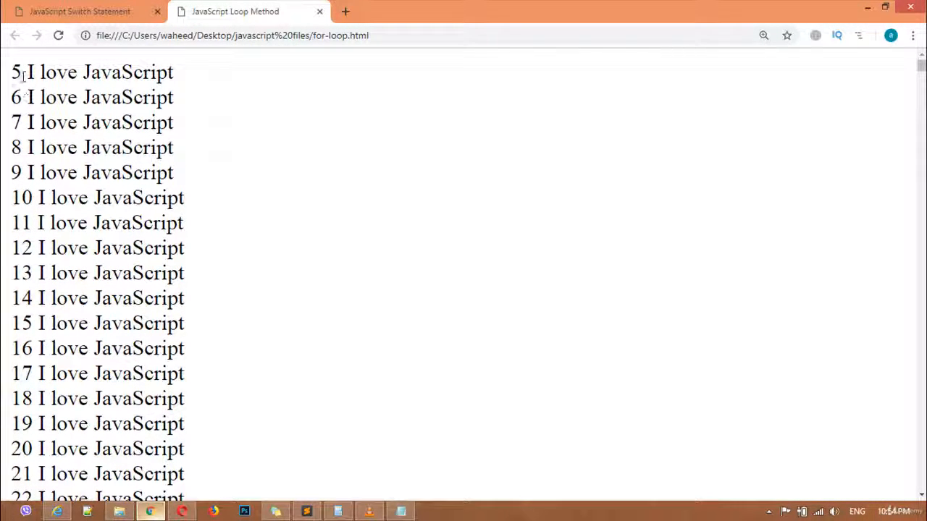
- Highlight the first number 5, then scroll down and highlight 999 near the end
double_click(16, 72)
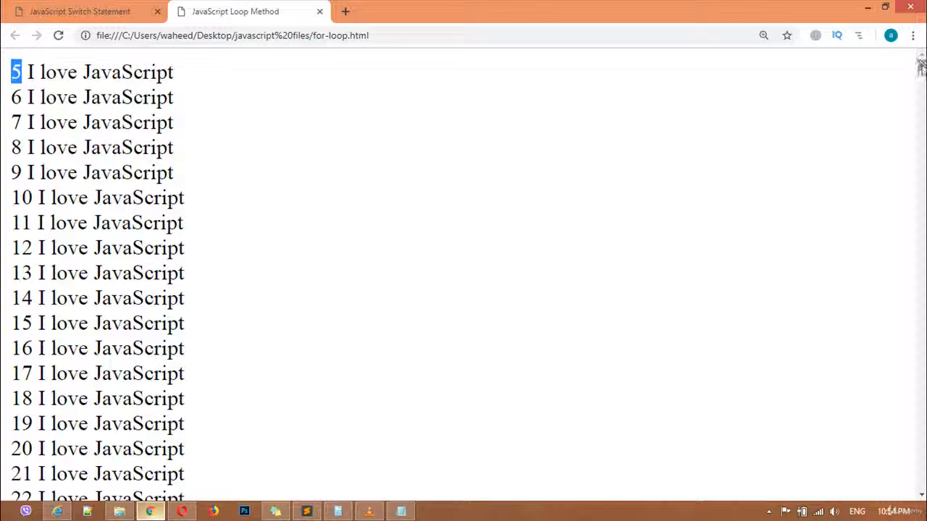
scroll("down", 3)
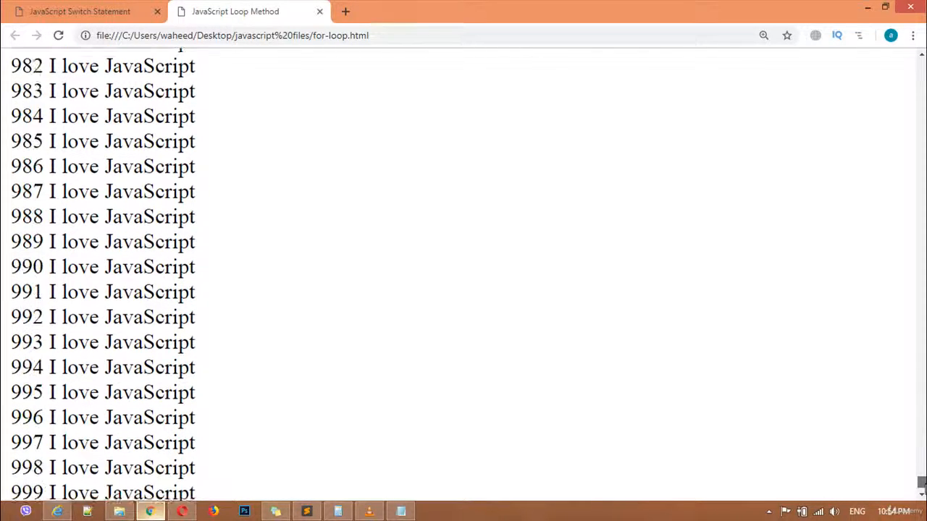
scroll("down", 3)
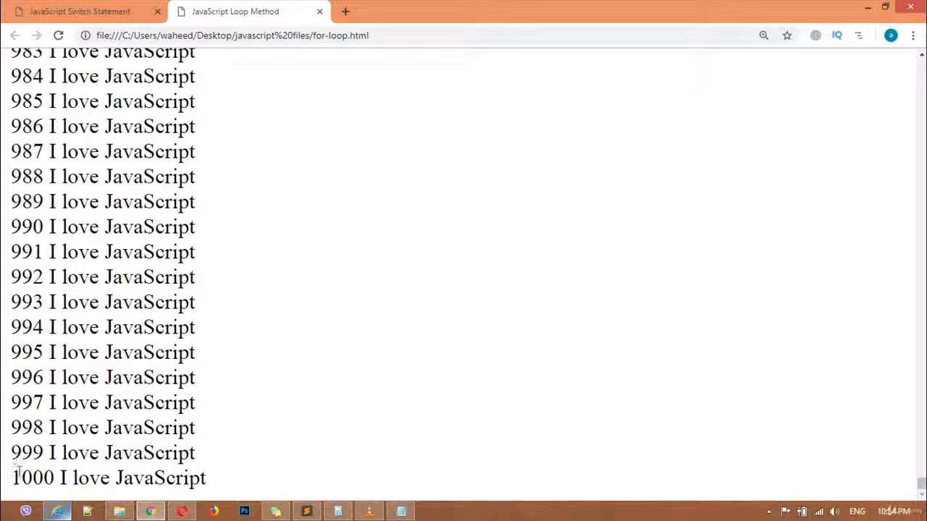
double_click(27, 452)
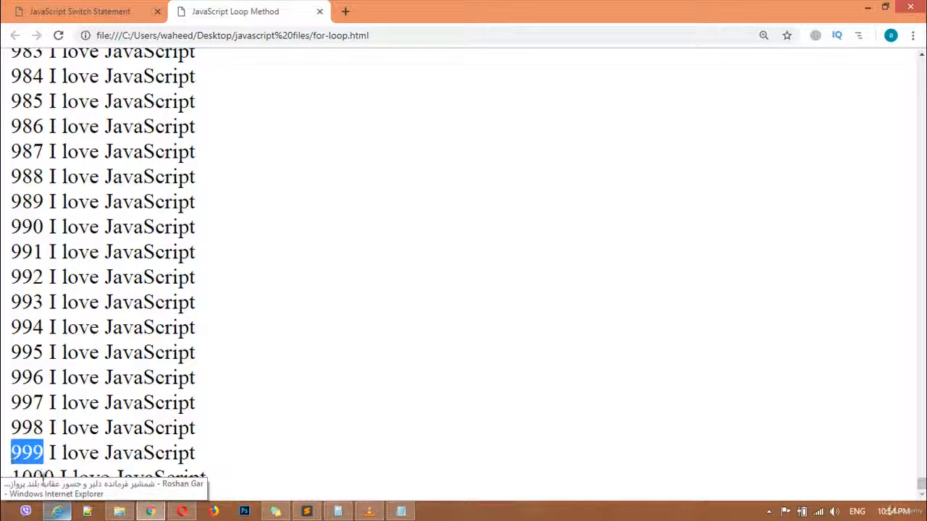
left_click(444, 423)
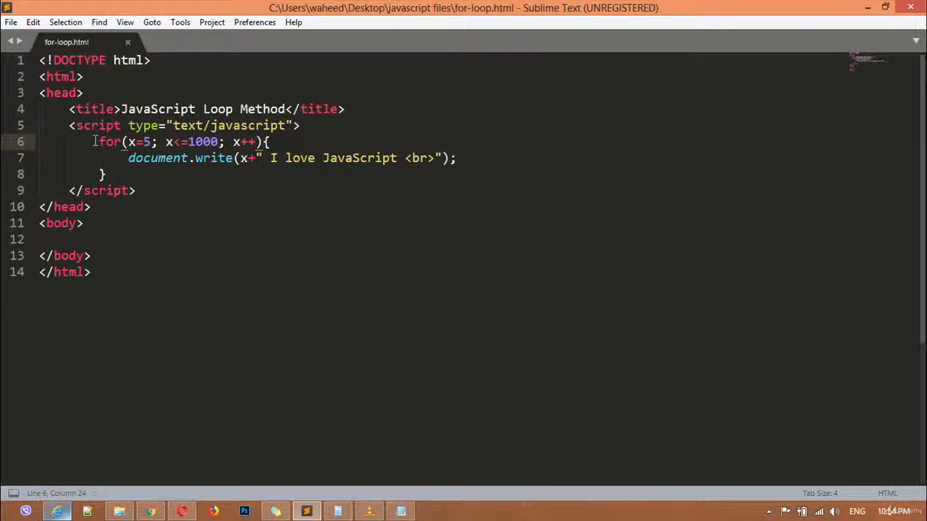
- Highlight the 'for' keyword in the loop, then bring up and minimize the Notepad lesson notes
double_click(109, 142)
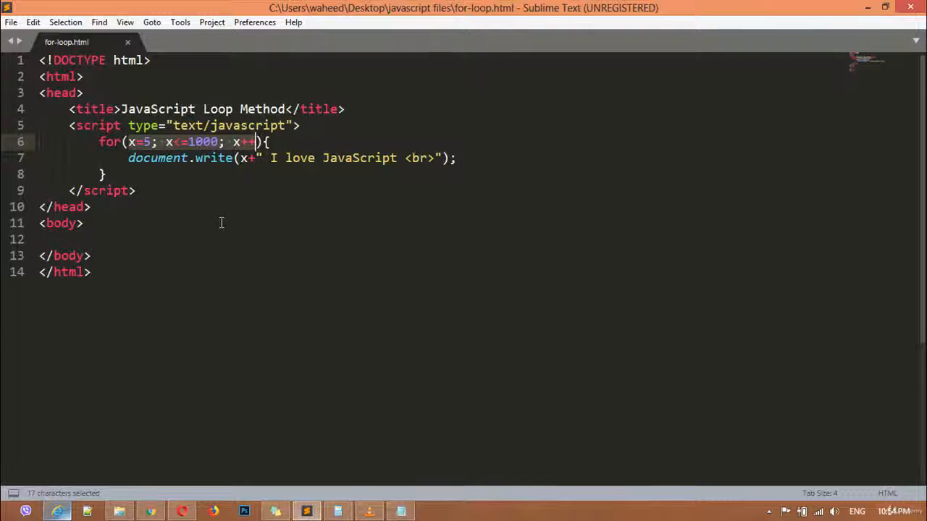
left_click(255, 142)
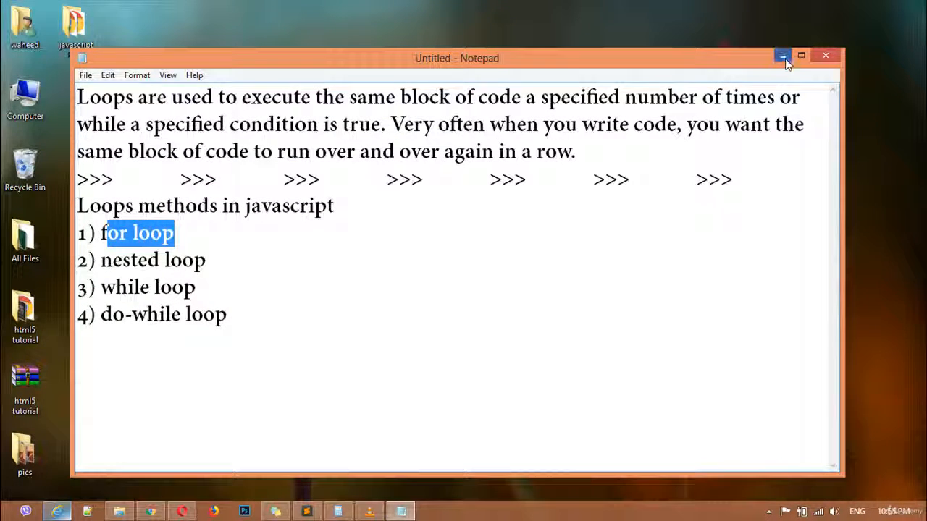
left_click(782, 55)
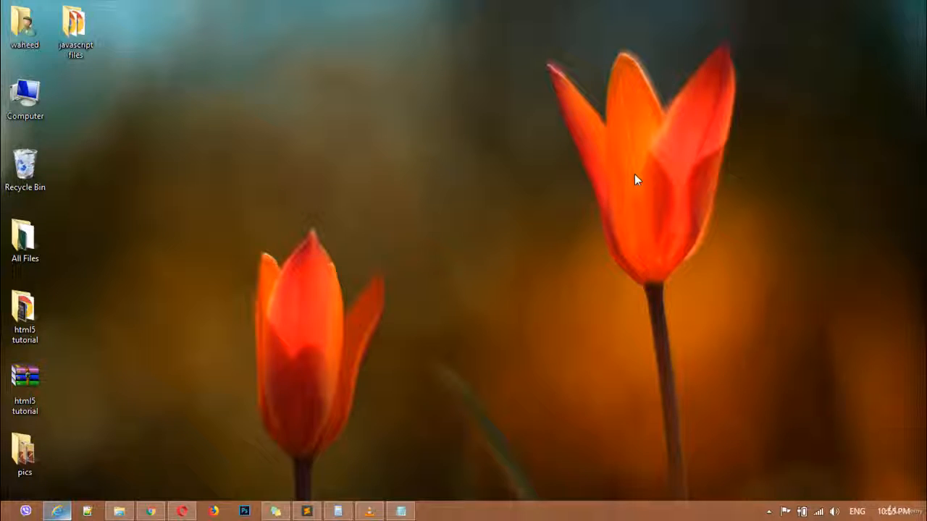